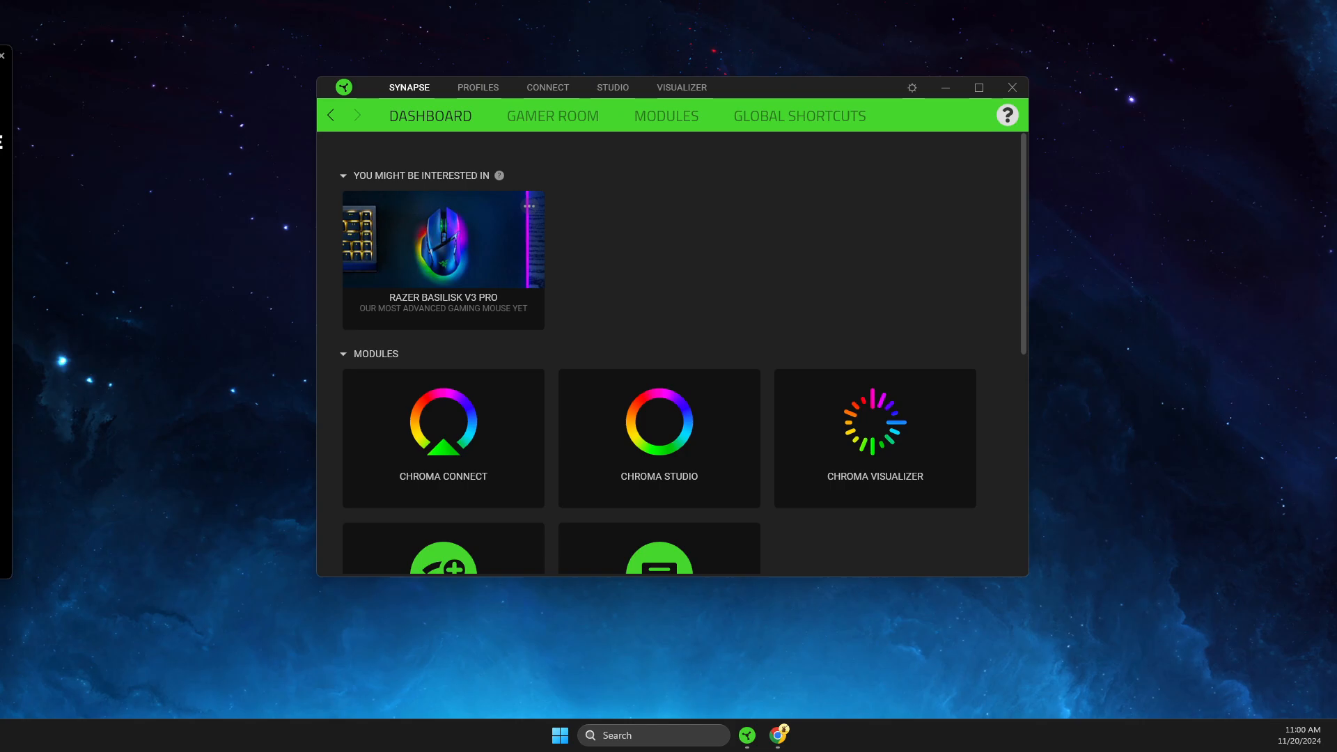
pyautogui.moveTo(137, 470)
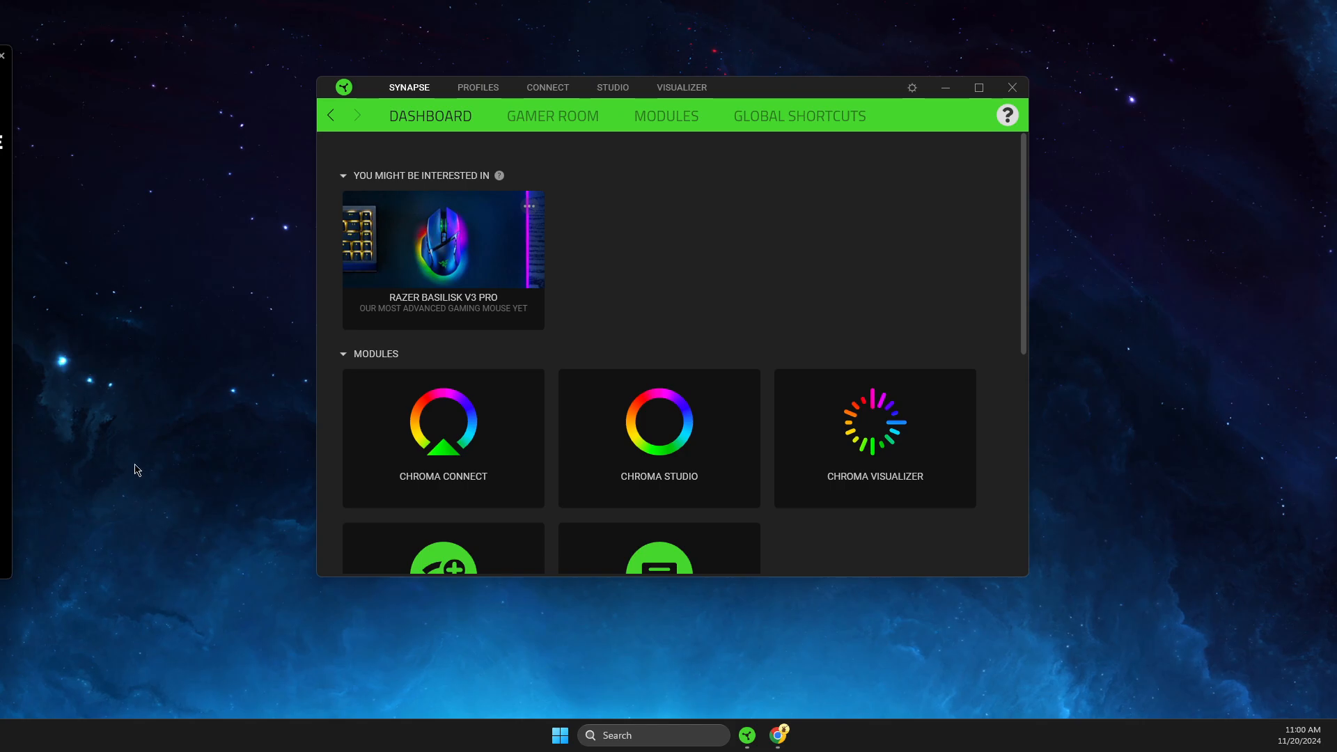
pyautogui.moveTo(156, 468)
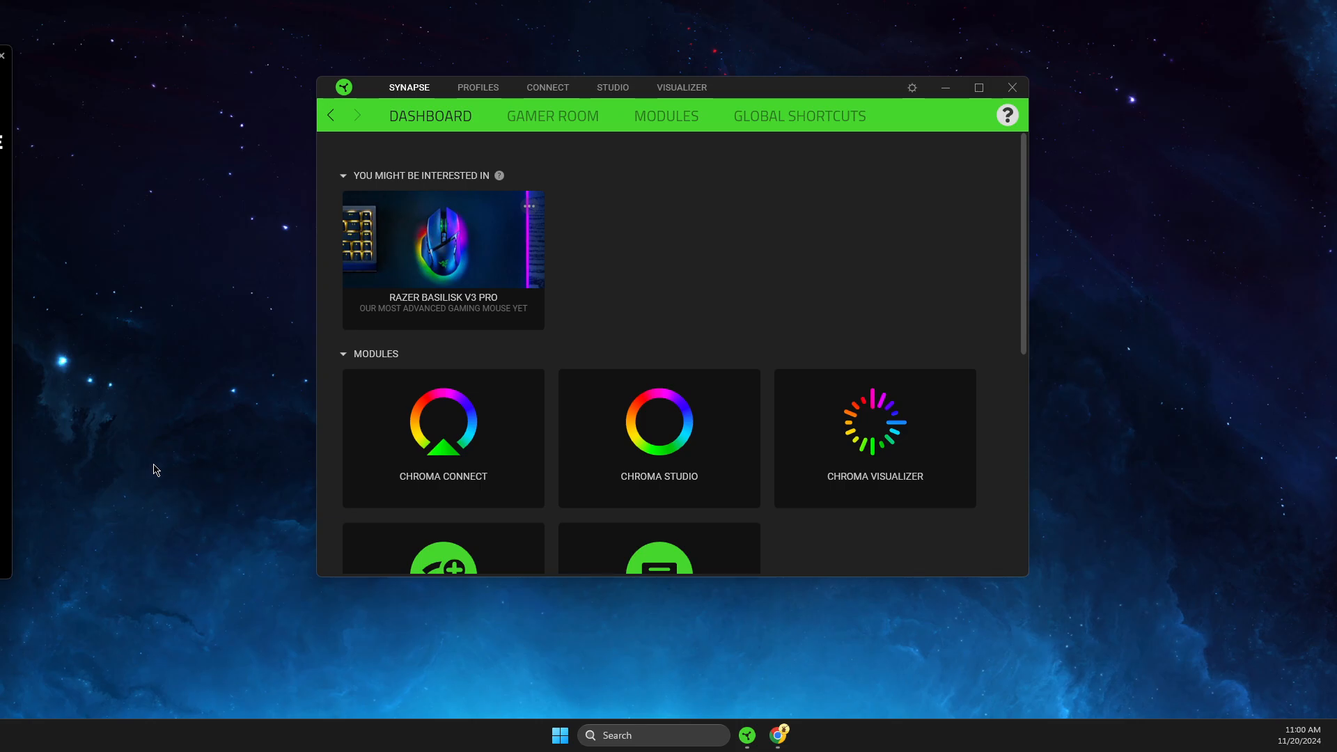
pyautogui.moveTo(682, 87)
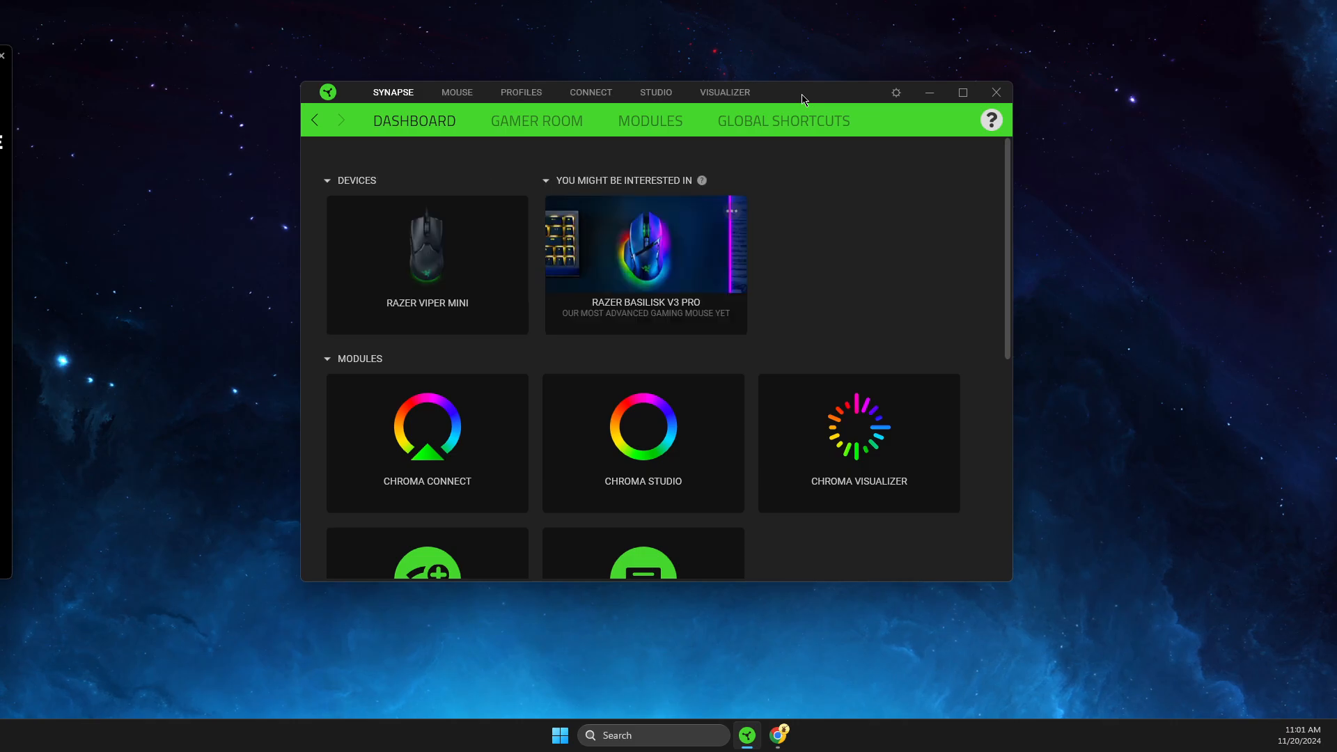
pyautogui.moveTo(426, 273)
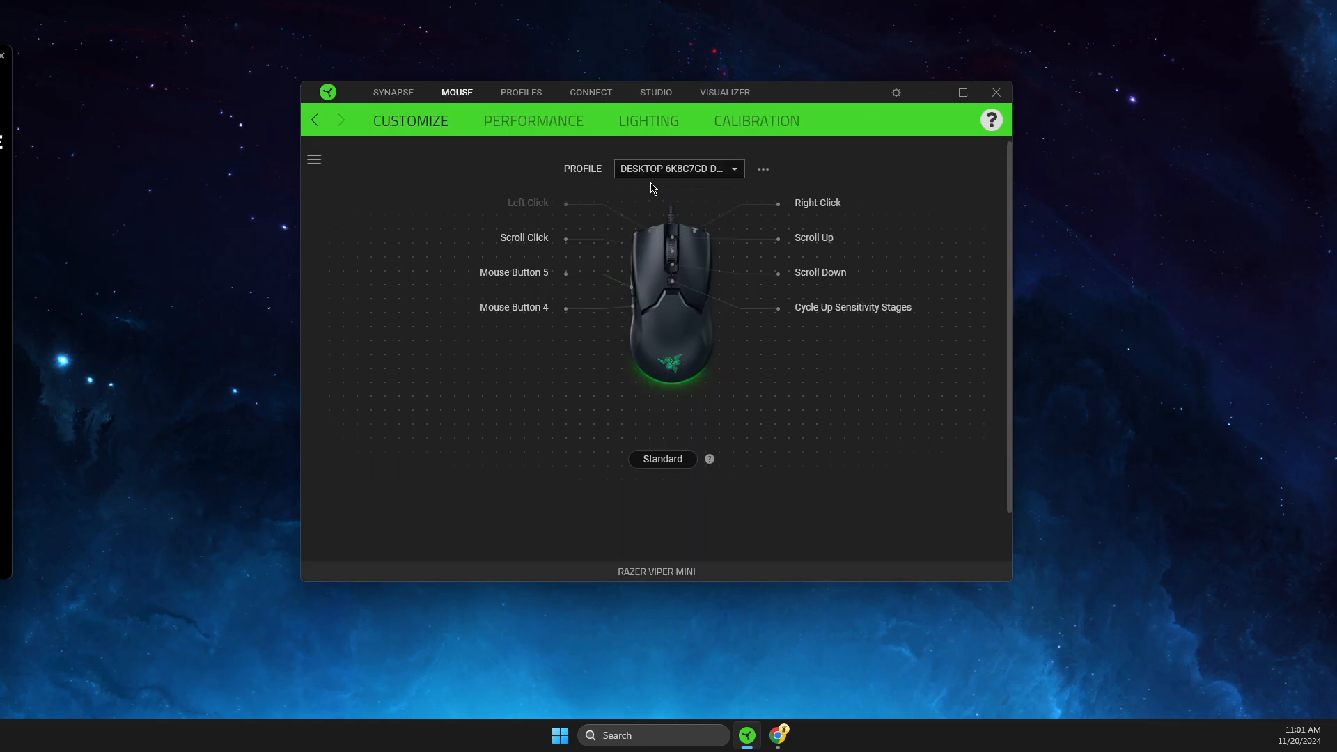
pyautogui.moveTo(594, 232)
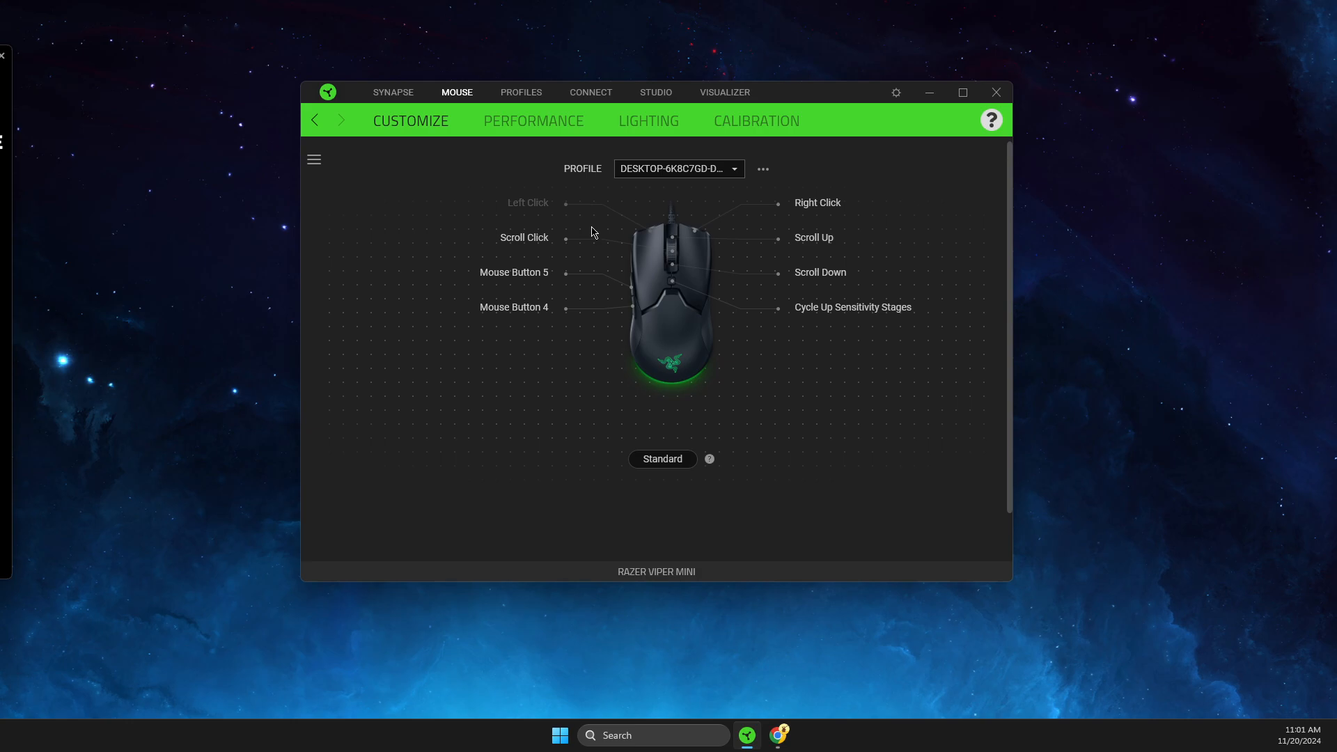
pyautogui.moveTo(596, 258)
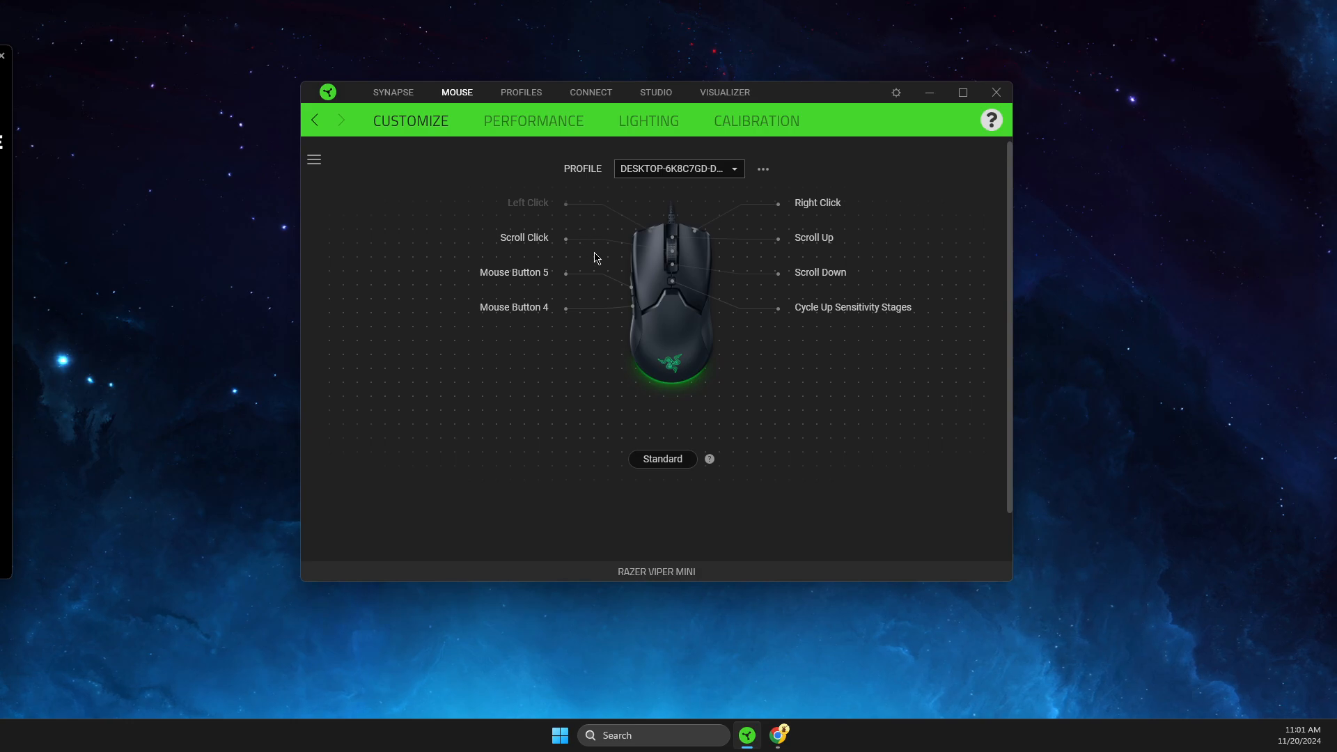
pyautogui.moveTo(600, 281)
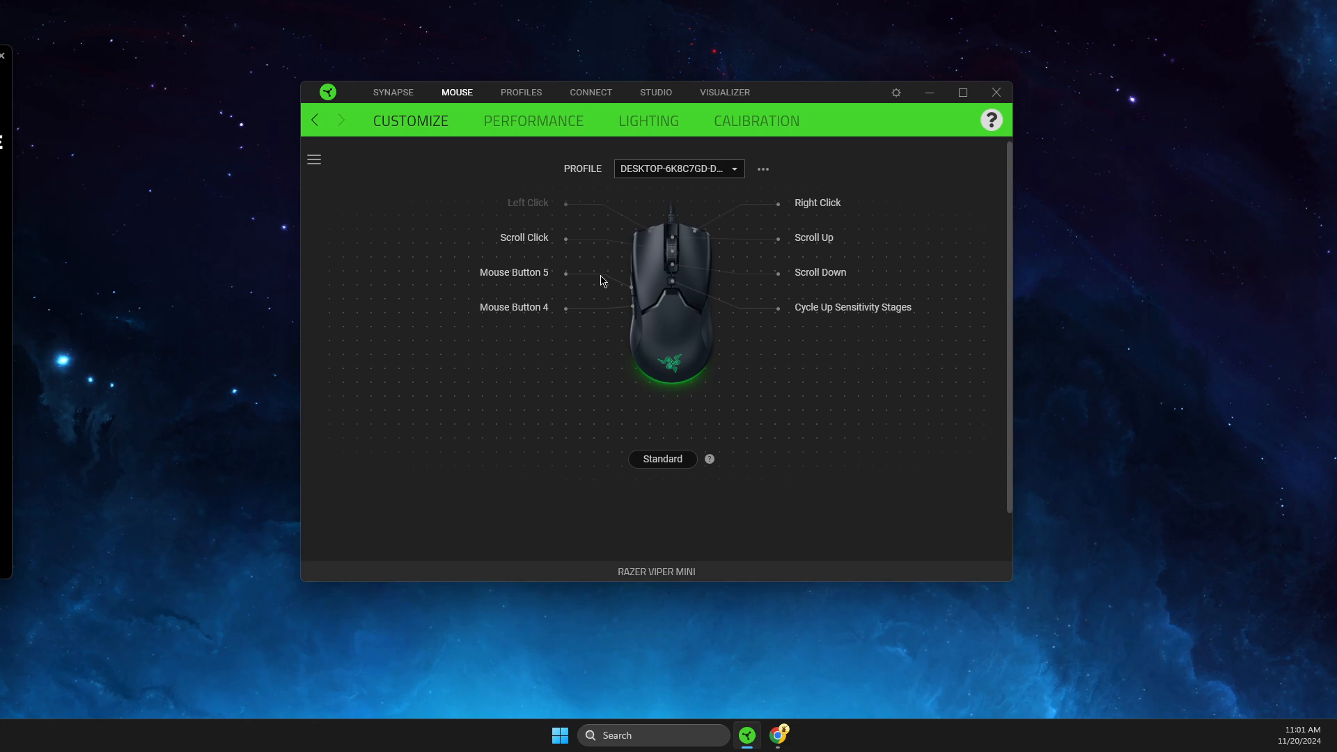
pyautogui.moveTo(644, 292)
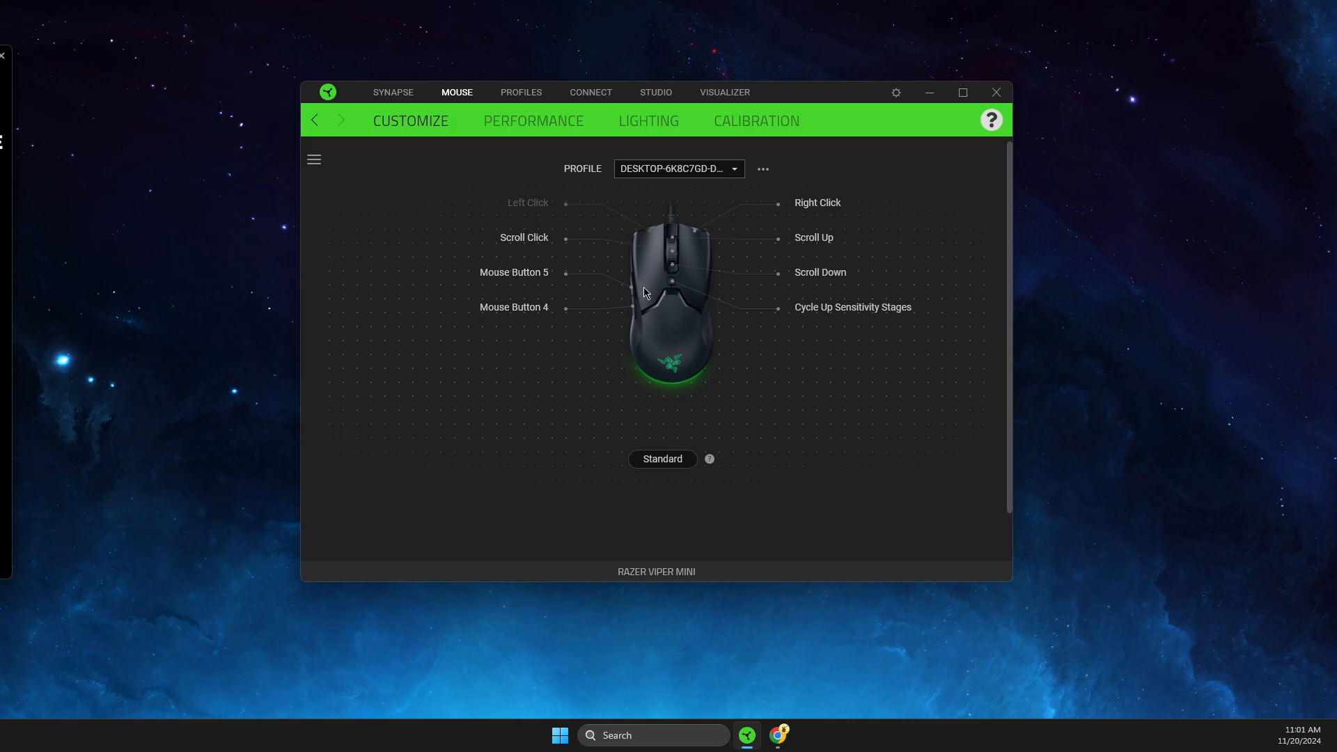
pyautogui.moveTo(929, 92)
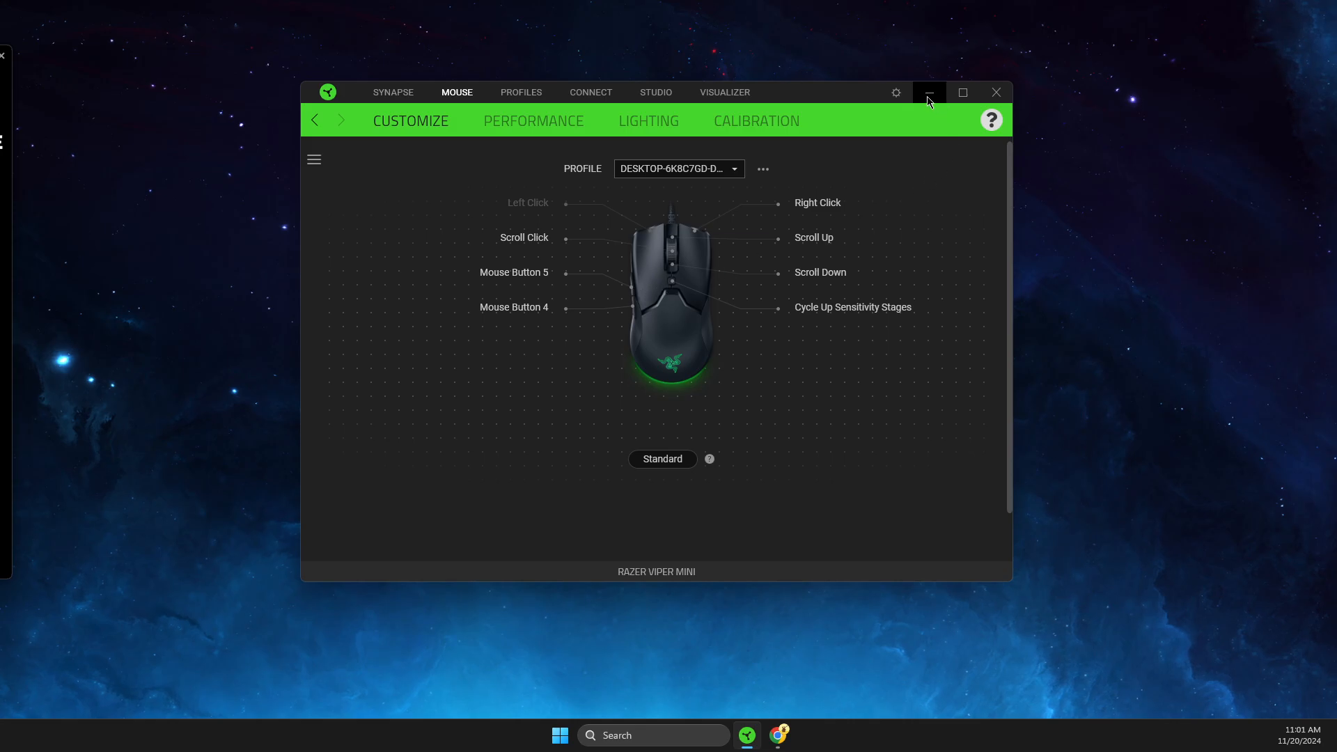
# Step: Search the system for 'device Manager'
pyautogui.click(652, 735)
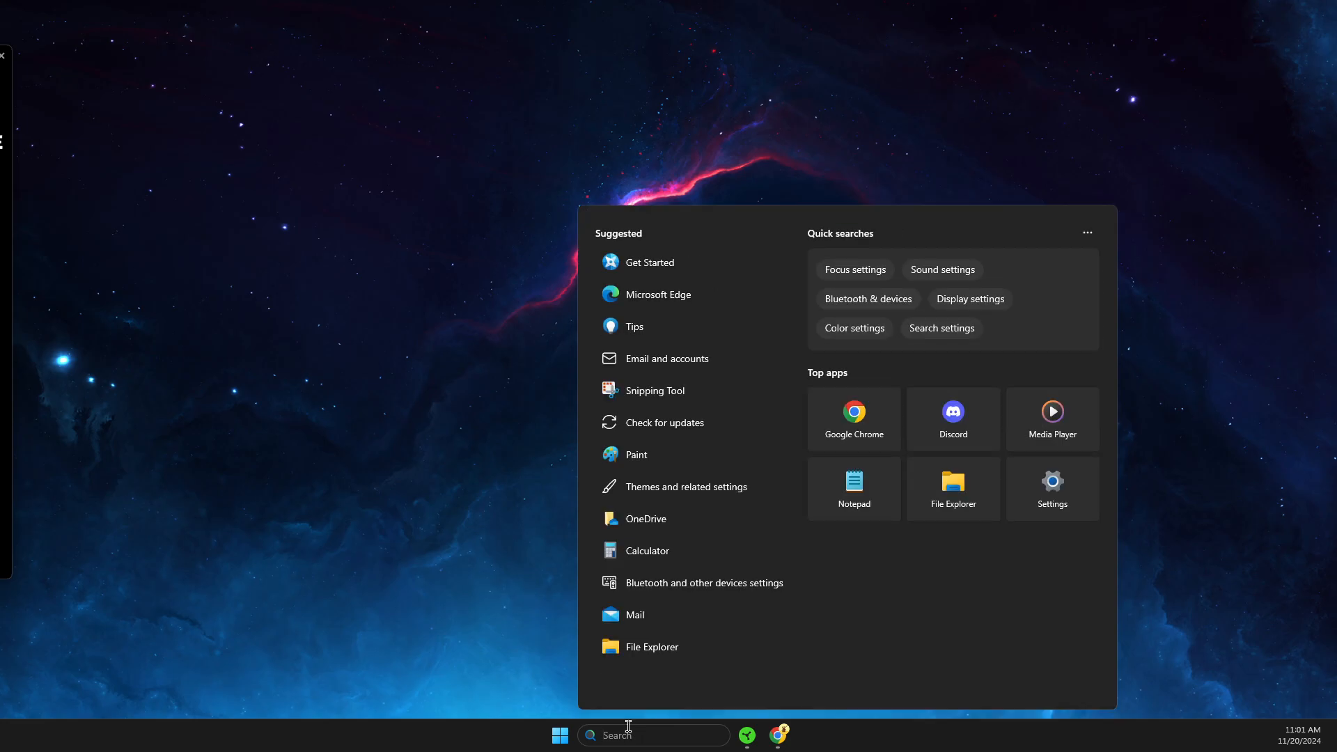
pyautogui.write('device Manager')
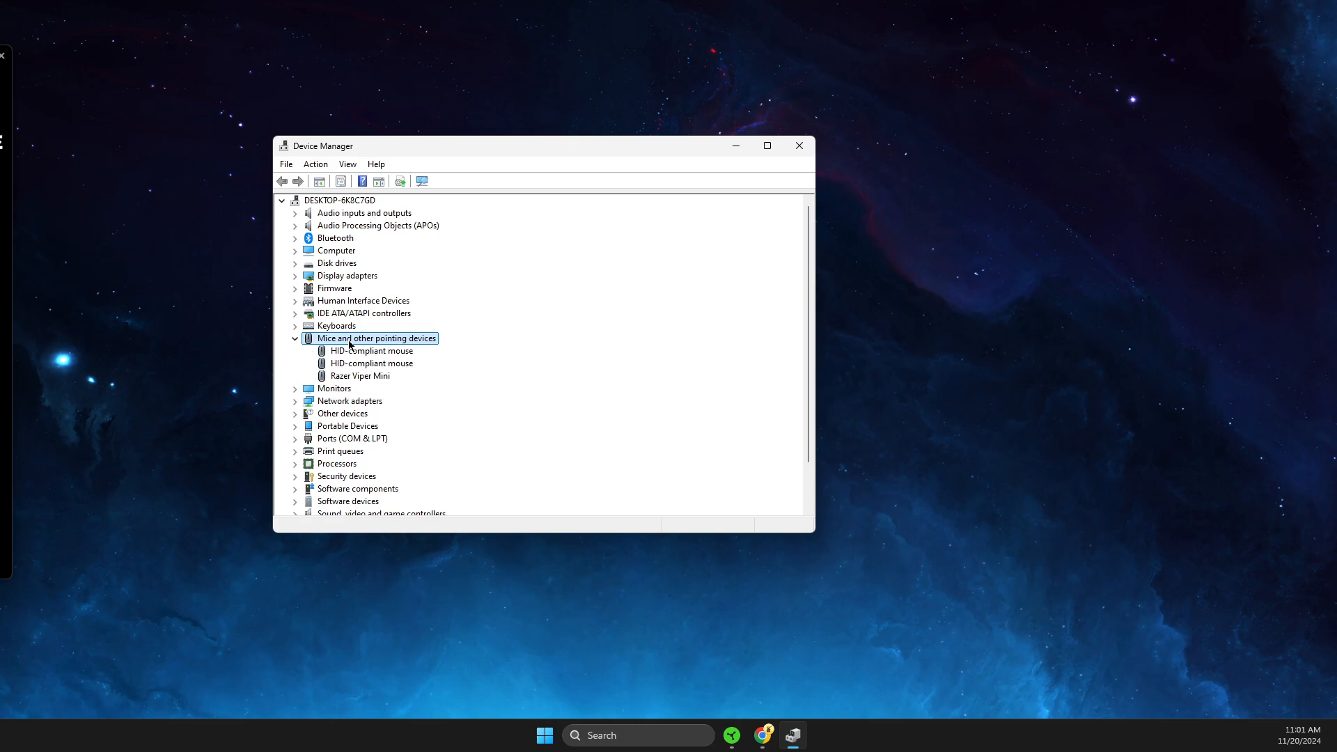
pyautogui.moveTo(364, 387)
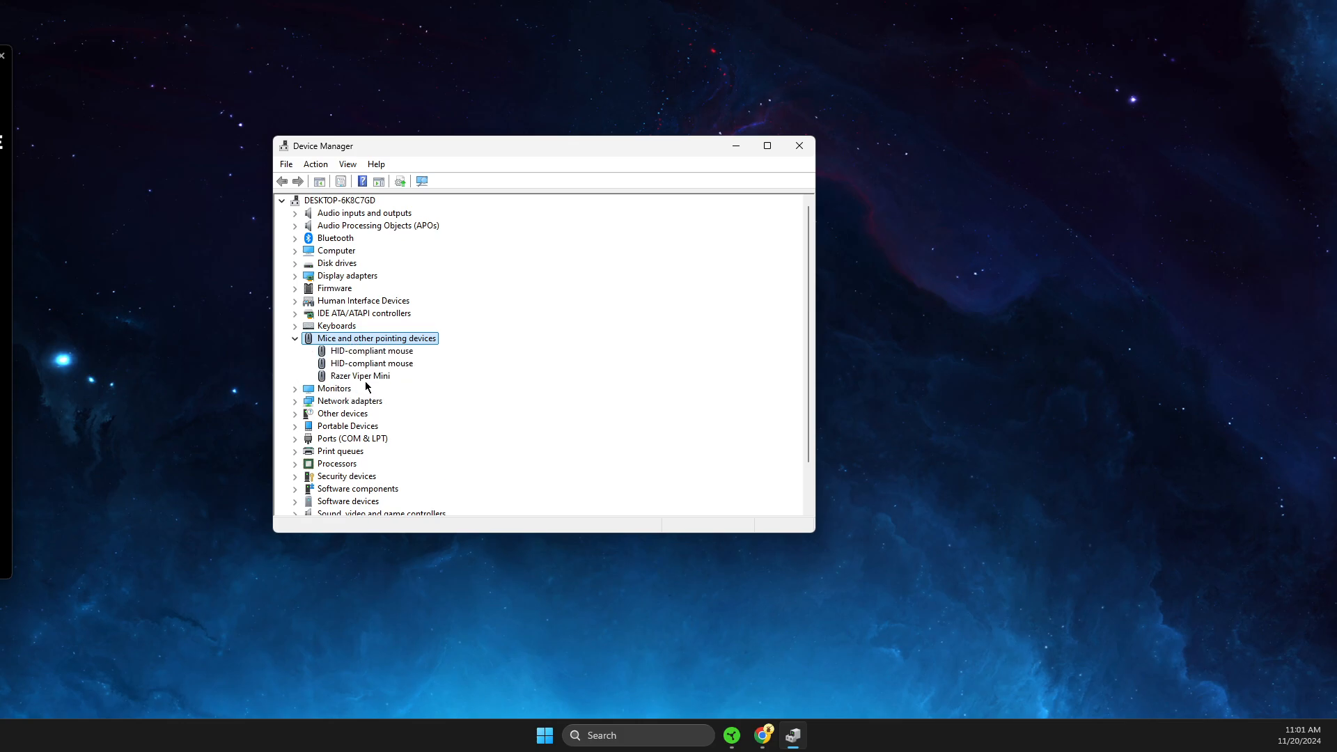
# Step: Bring up the context menu for the Razer Viper Mini under Mice and other pointing devices
pyautogui.rightClick(360, 376)
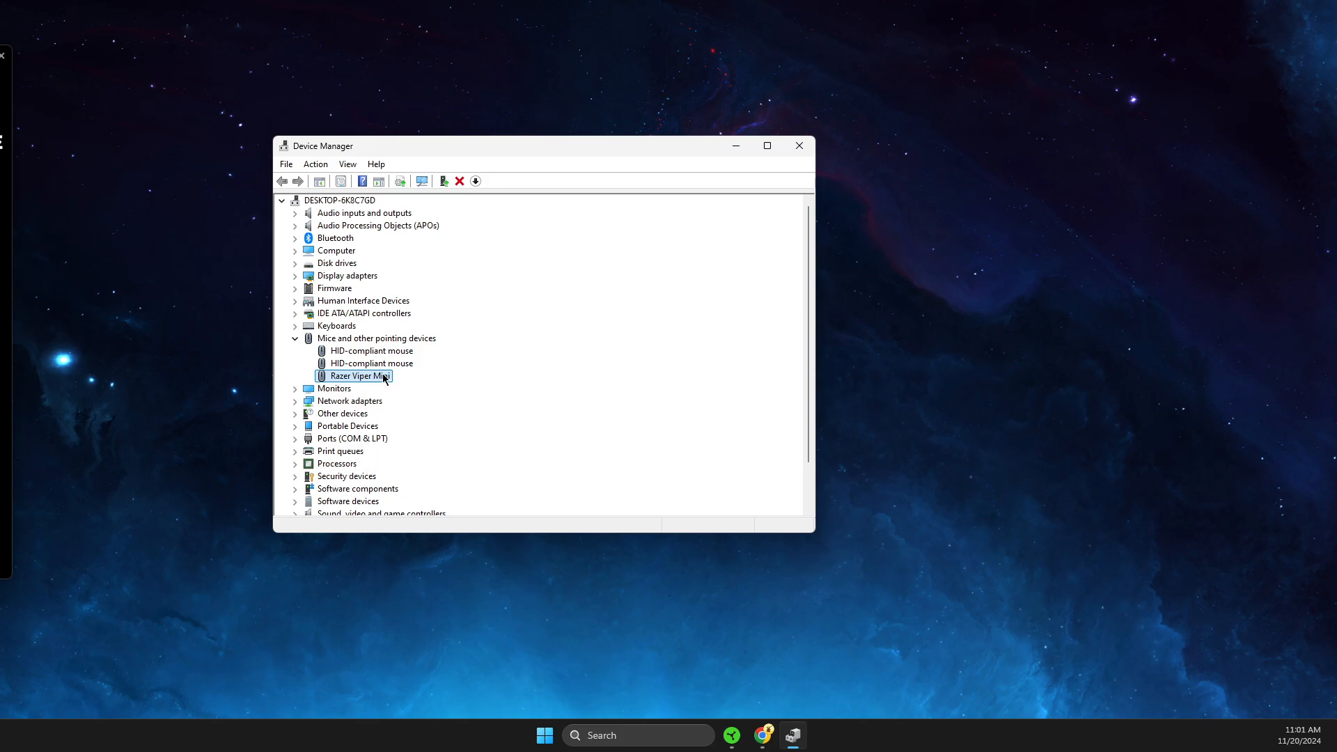
pyautogui.rightClick(357, 376)
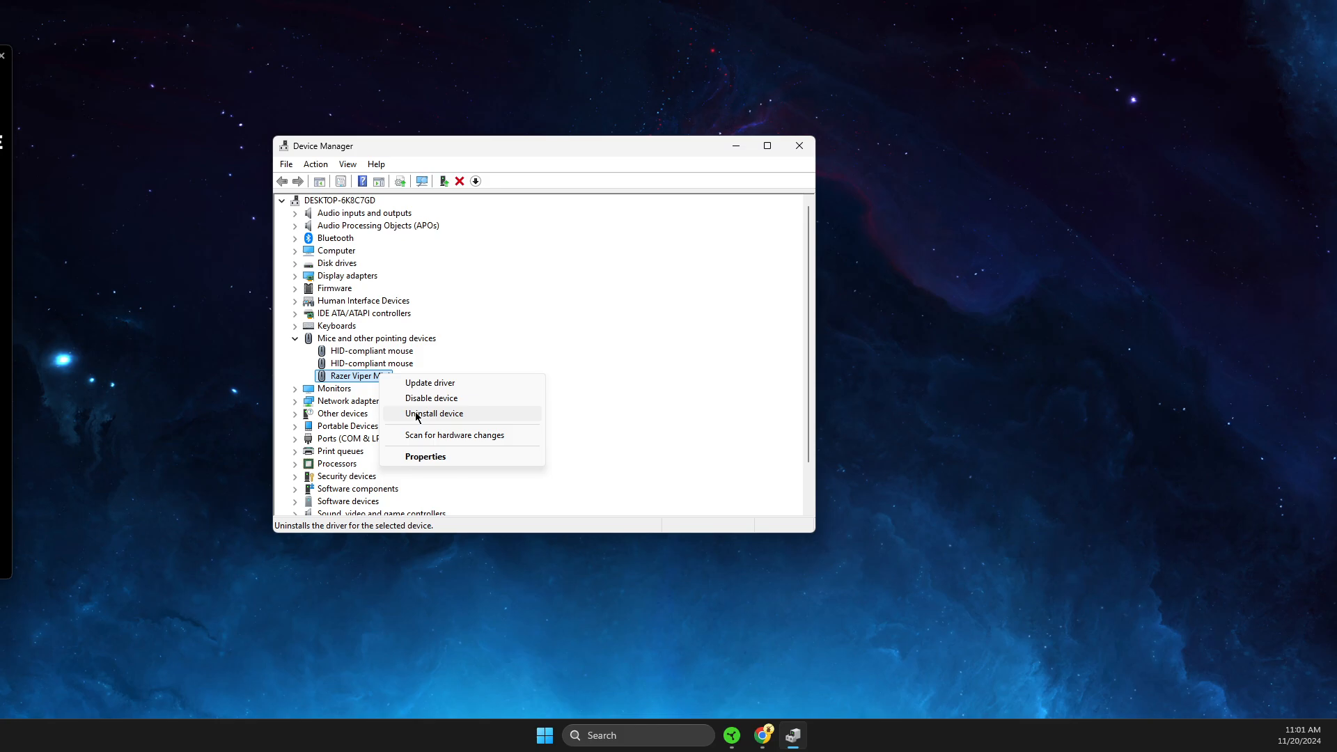
pyautogui.moveTo(429, 422)
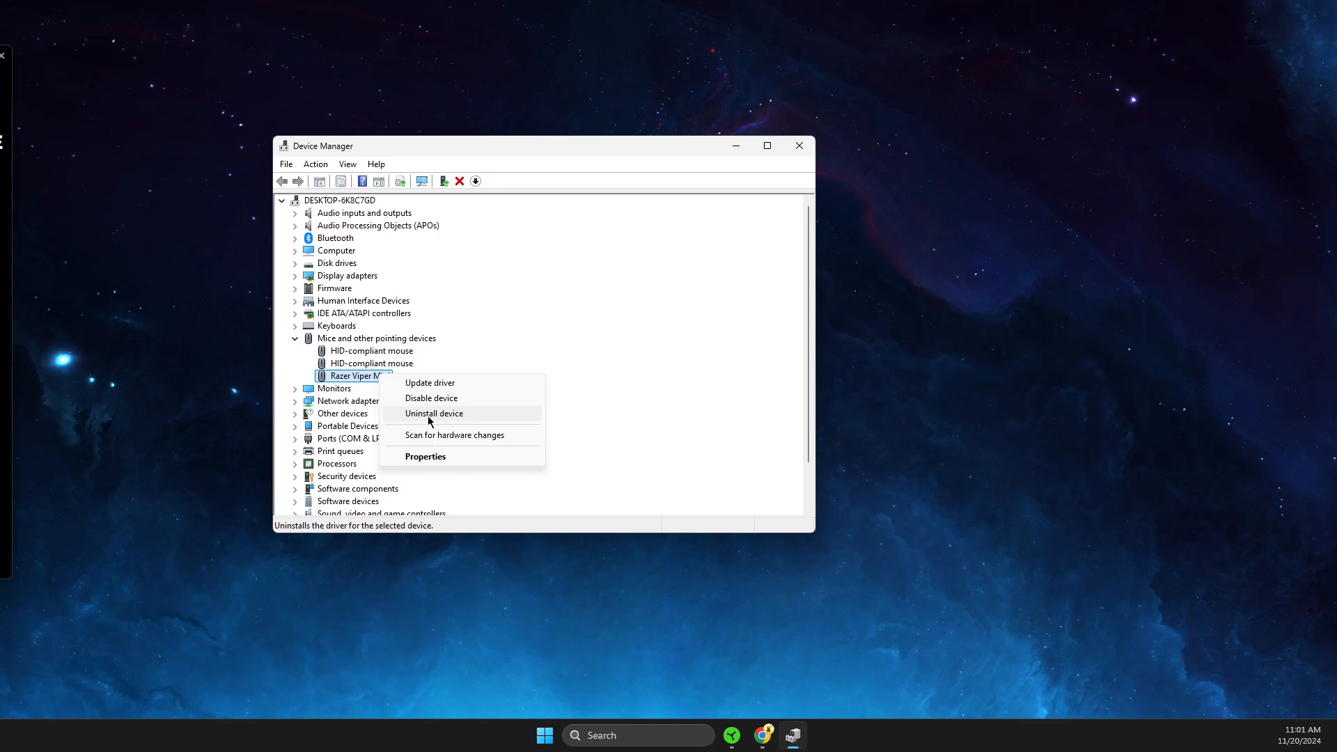
pyautogui.moveTo(433, 413)
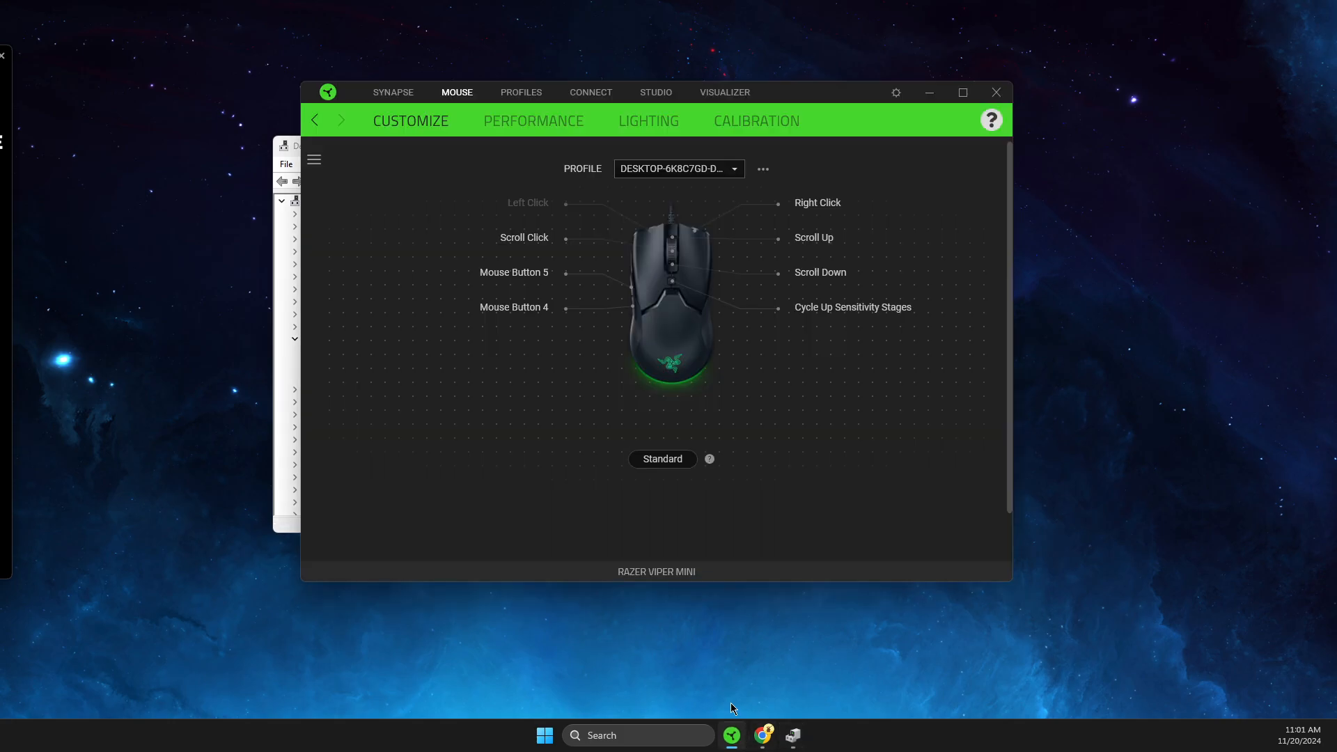
pyautogui.moveTo(21, 415)
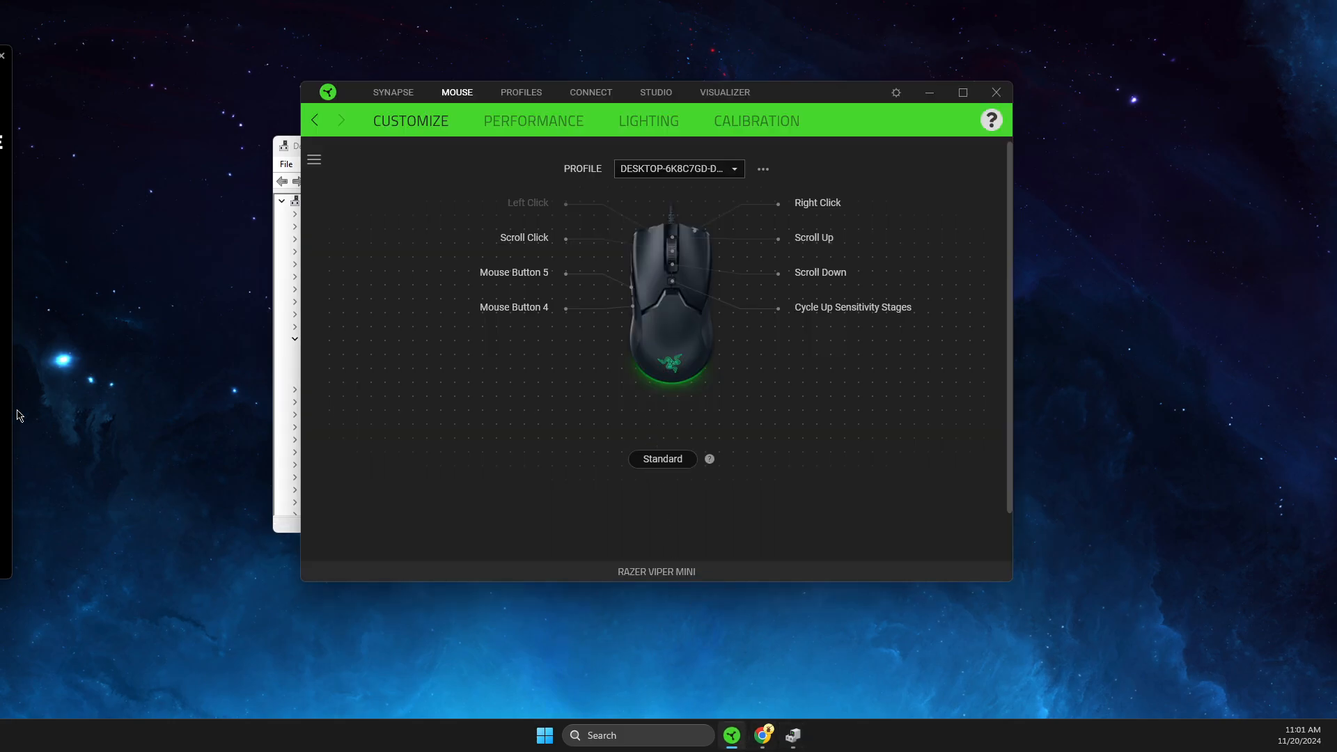